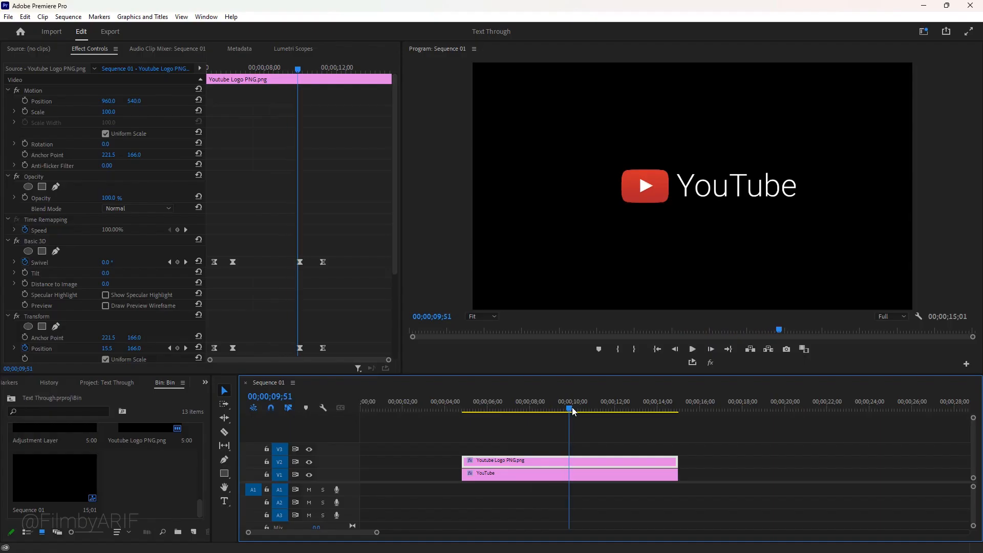
Step: Create a DSLR 1080p sequence at 60 fps named 'YouTube Logo'
left_click_drag(569, 409, 600, 409)
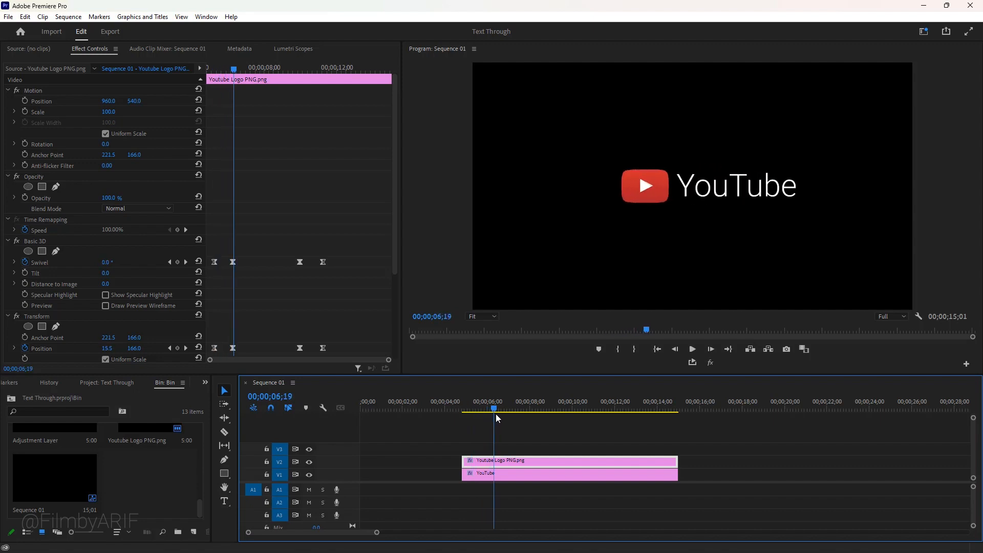
left_click(8, 17)
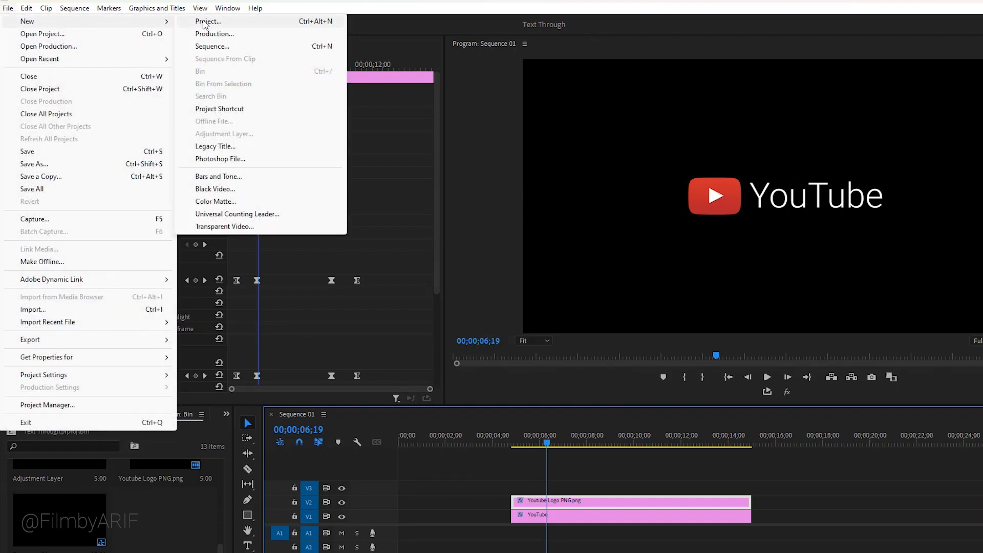
left_click(212, 47)
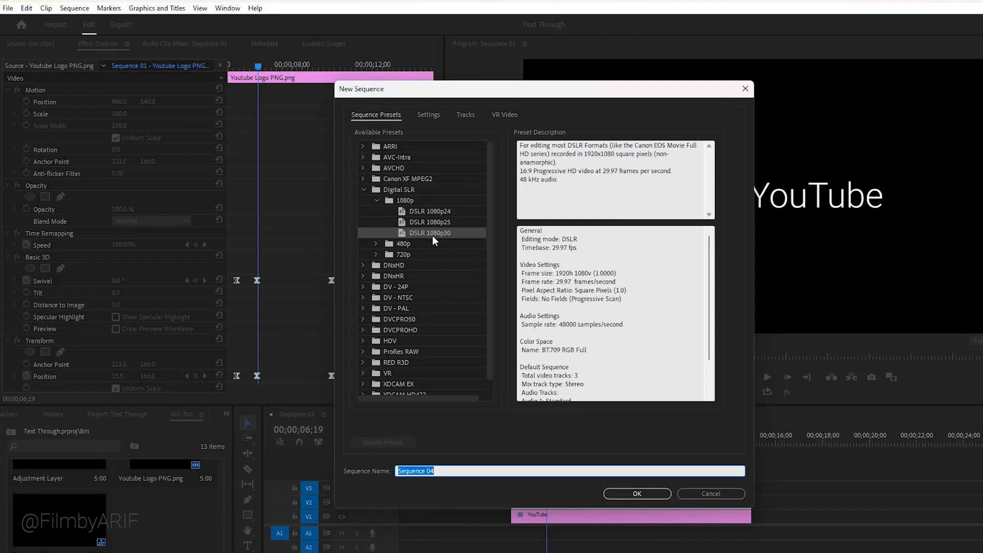
left_click(428, 114)
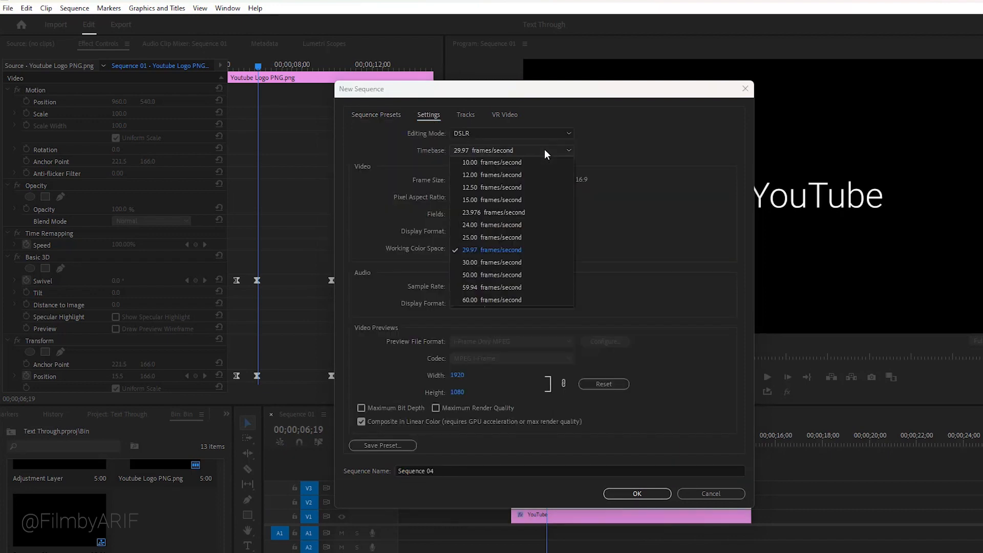
left_click(492, 300)
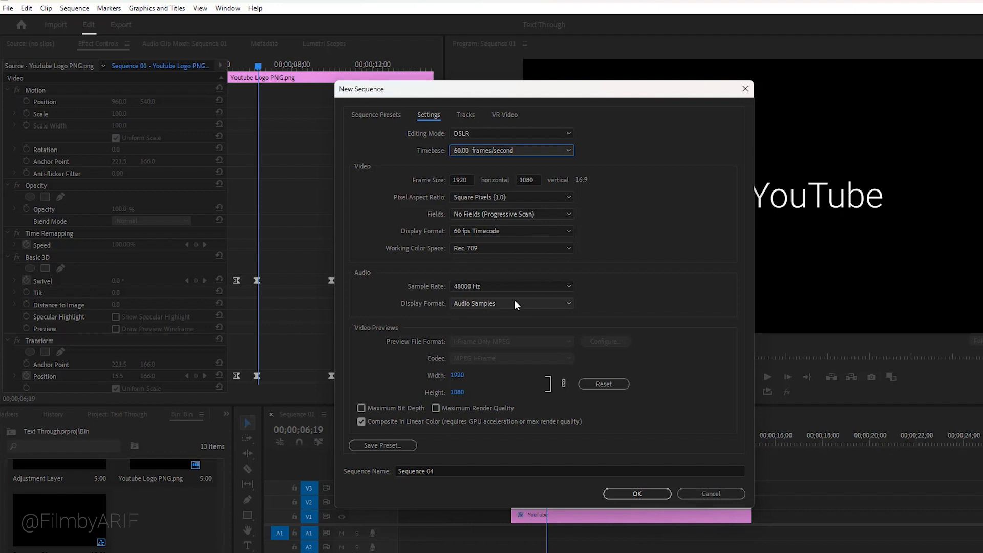
type("YouTube Logo")
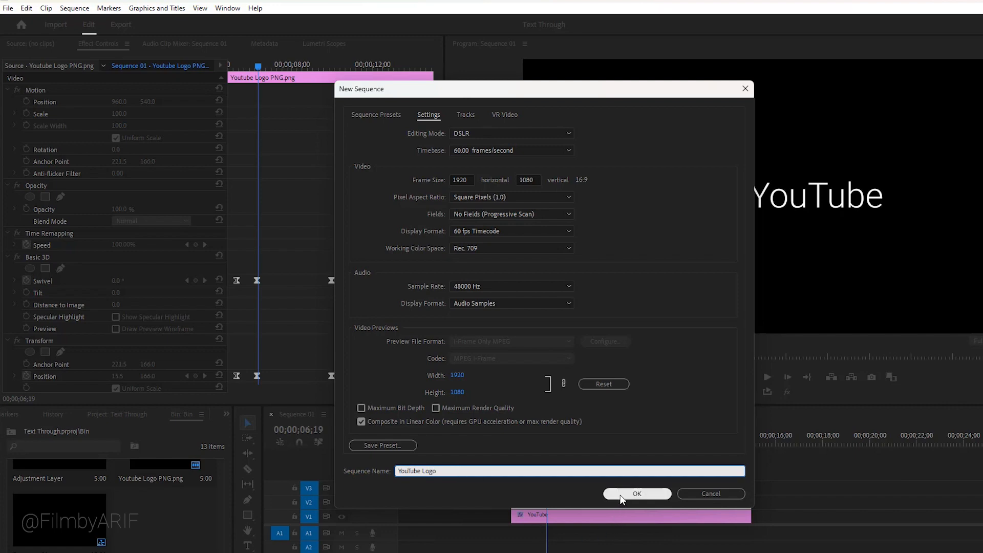
left_click(636, 494)
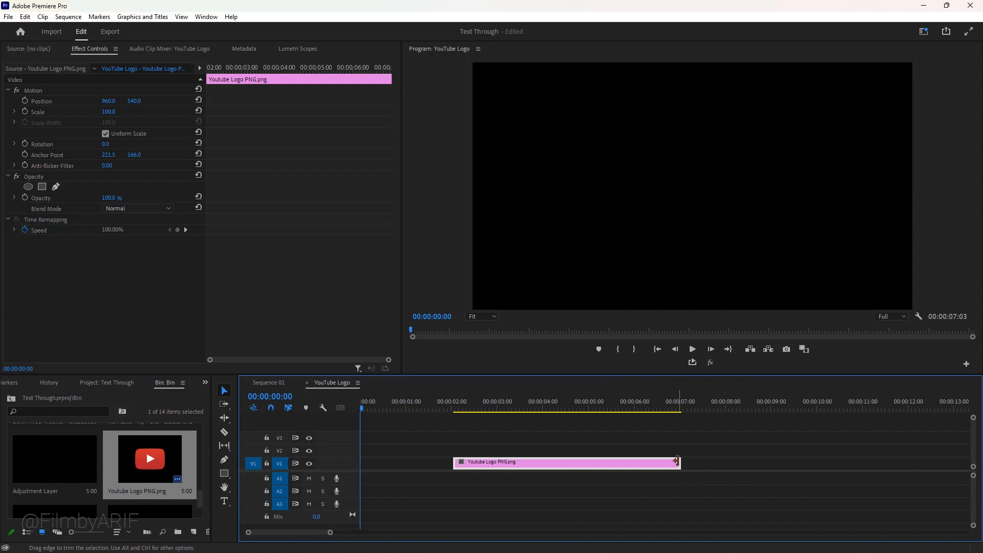
Step: Extend the logo image clip to about 9 seconds and turn on Safe Margins
left_click_drag(677, 462, 773, 461)
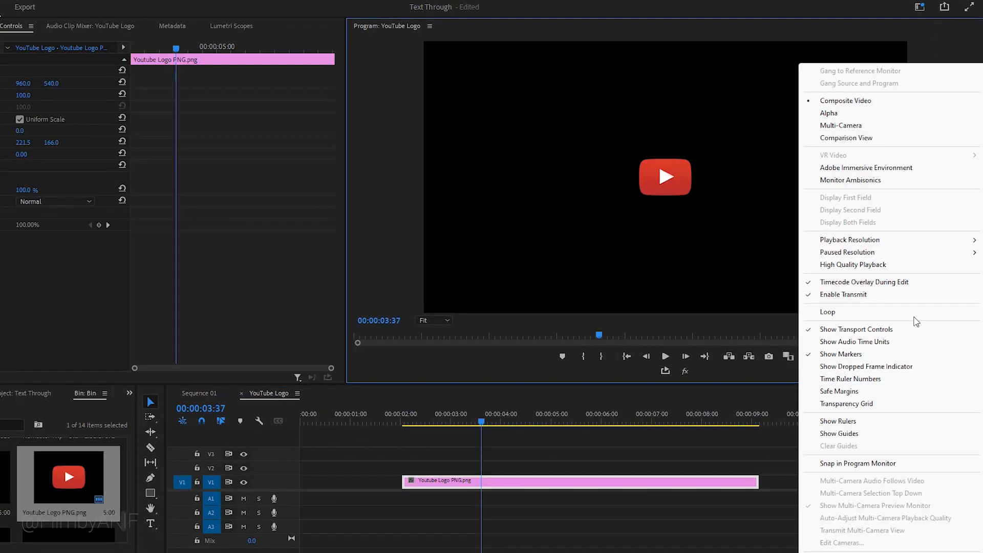
left_click(839, 391)
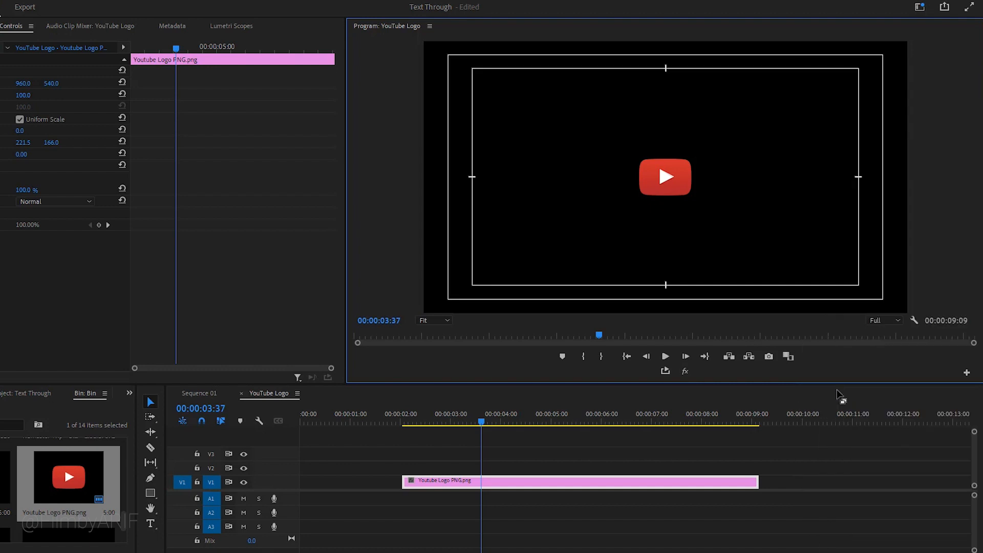
mouse_move(655, 181)
type("Y")
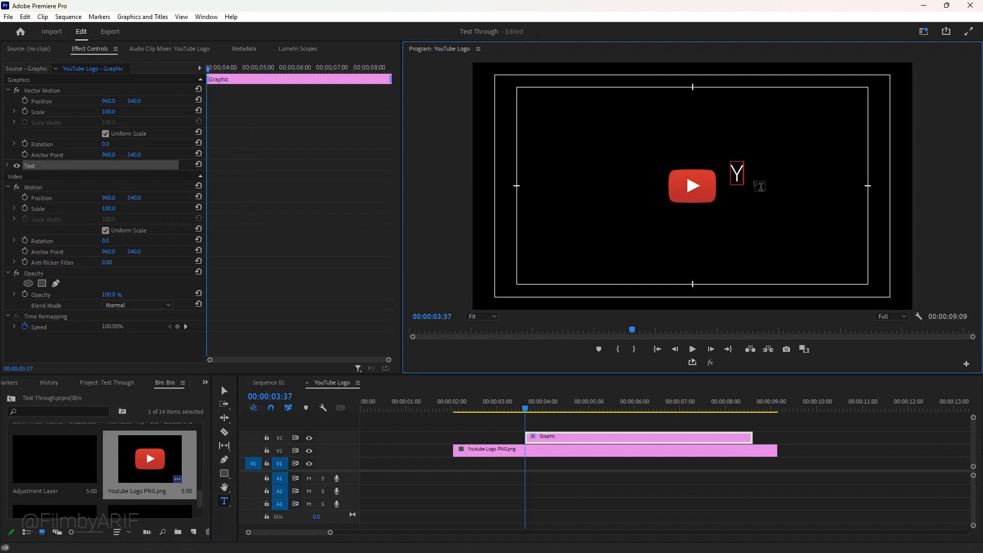
Step: Type the 'YouTube' title beside the logo and finish editing the text
type("ouTube")
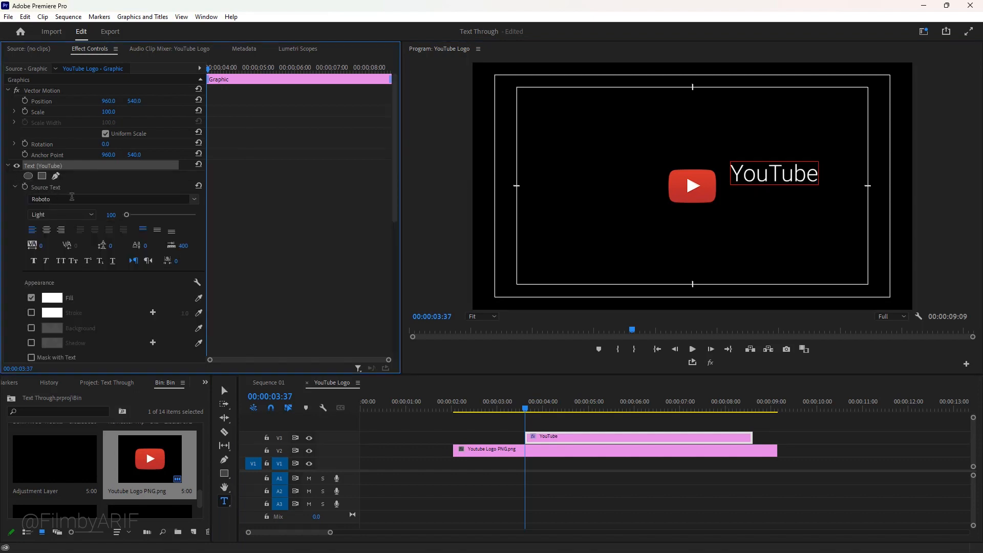
left_click(91, 213)
type("transfo")
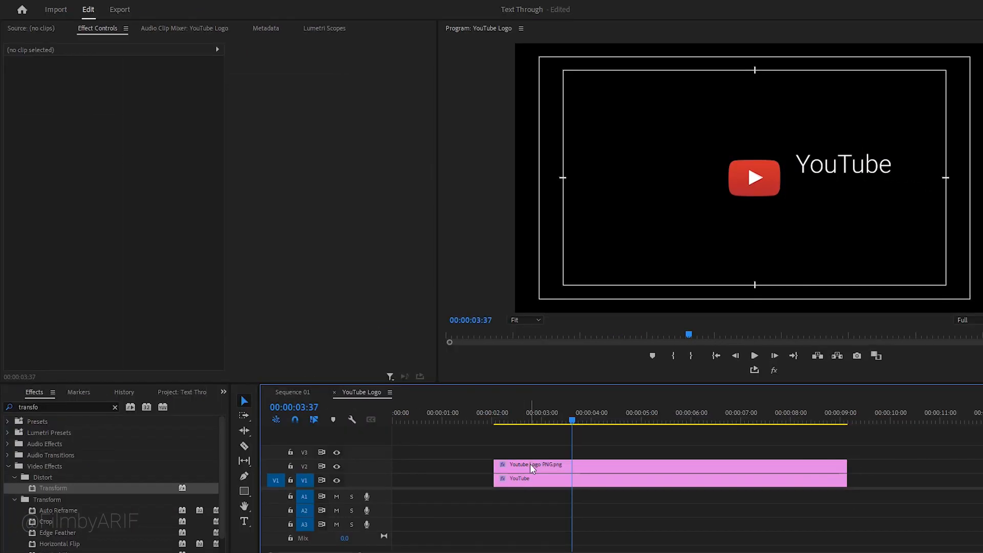
Step: Give the logo and text clips Transform effects, positioning and scaling them into a lockup
left_click(531, 464)
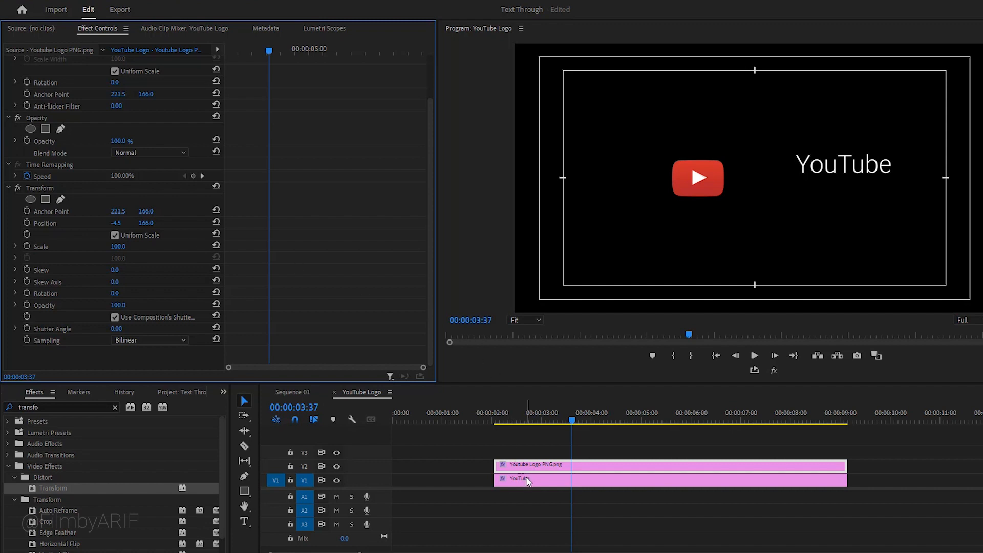
left_click(520, 478)
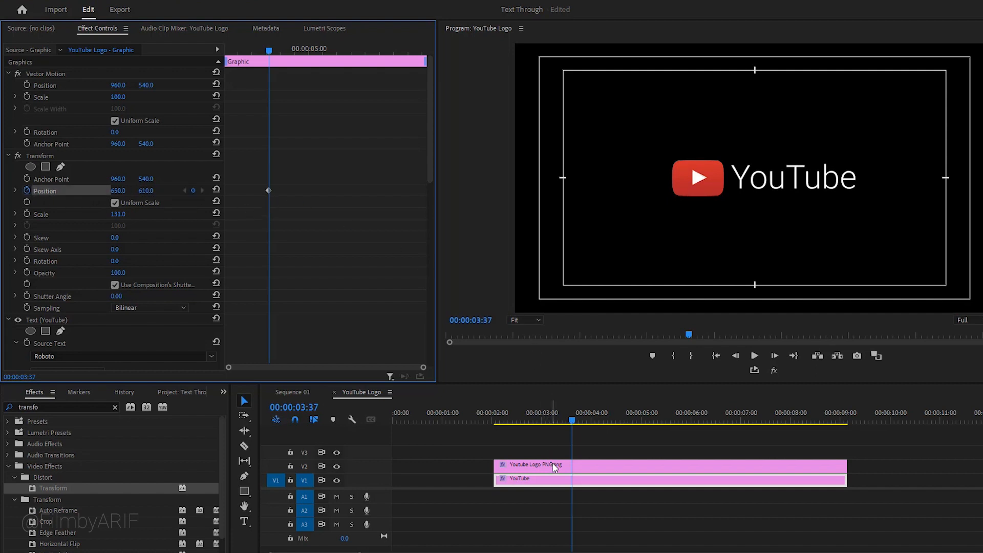
left_click(533, 464)
type("3")
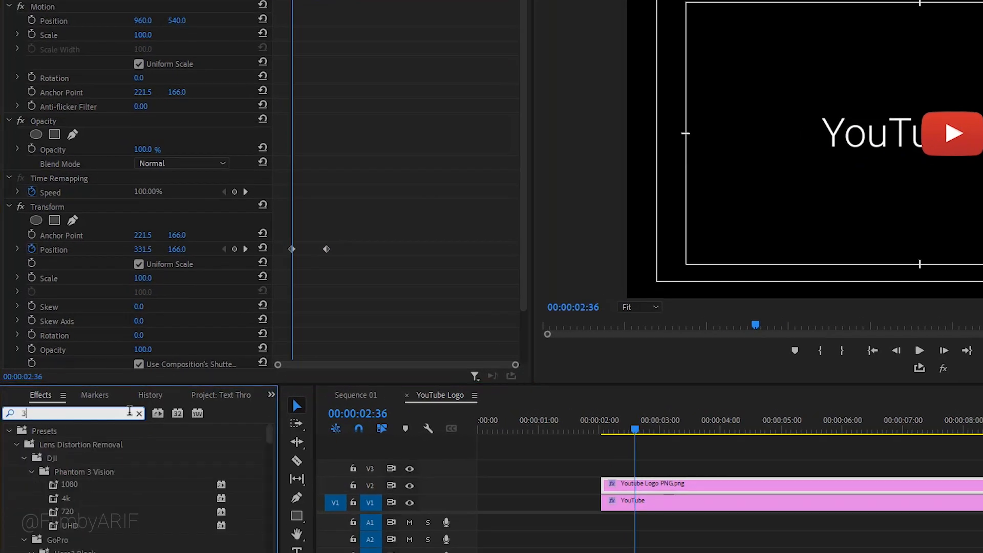
Step: Add a Basic 3D swivel of 90 degrees at the logo's first position keyframe
type("d")
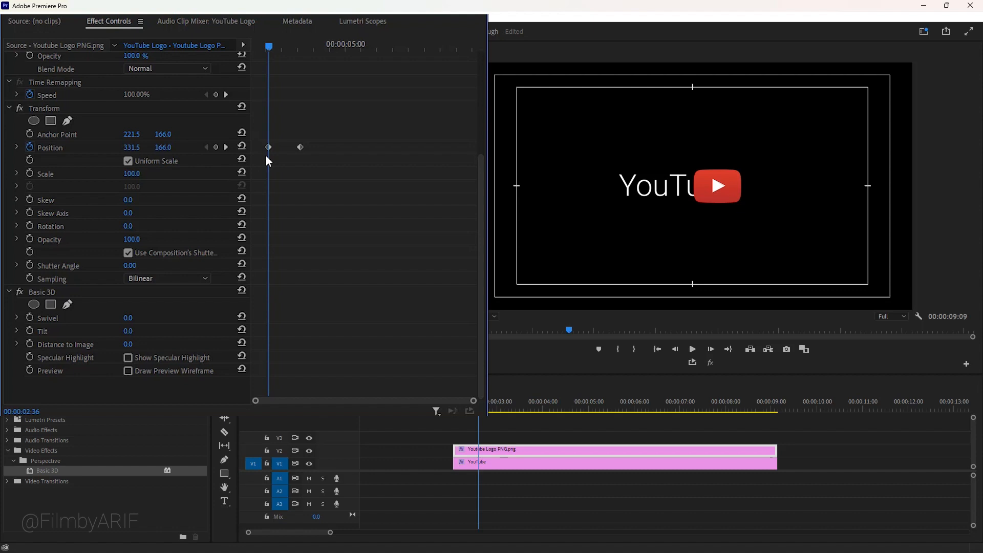
mouse_move(60, 340)
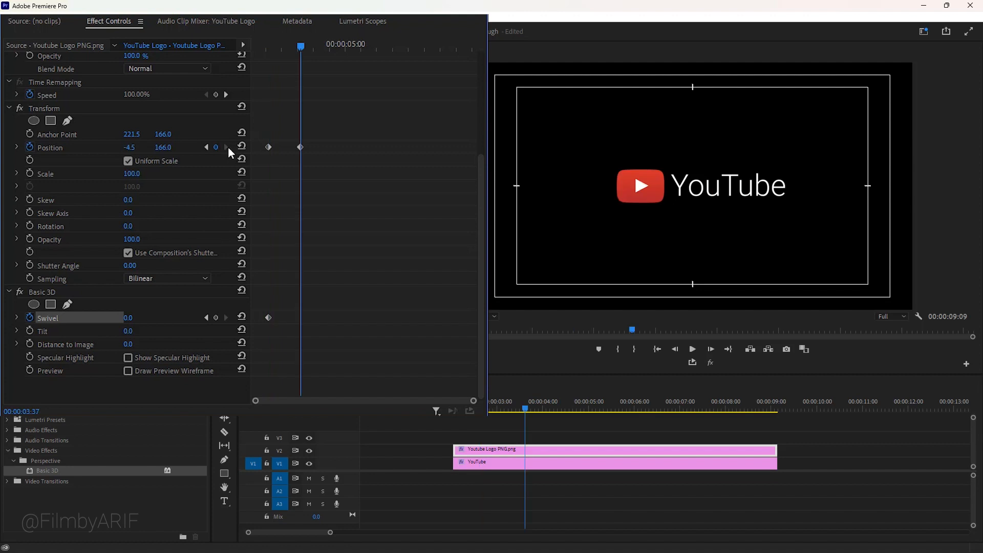
left_click(215, 318)
type("90")
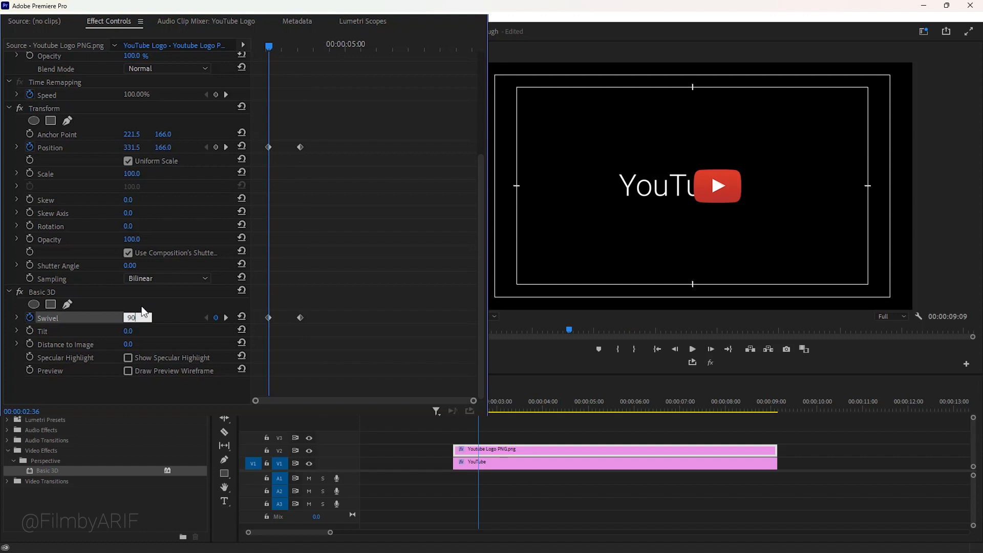
key("enter")
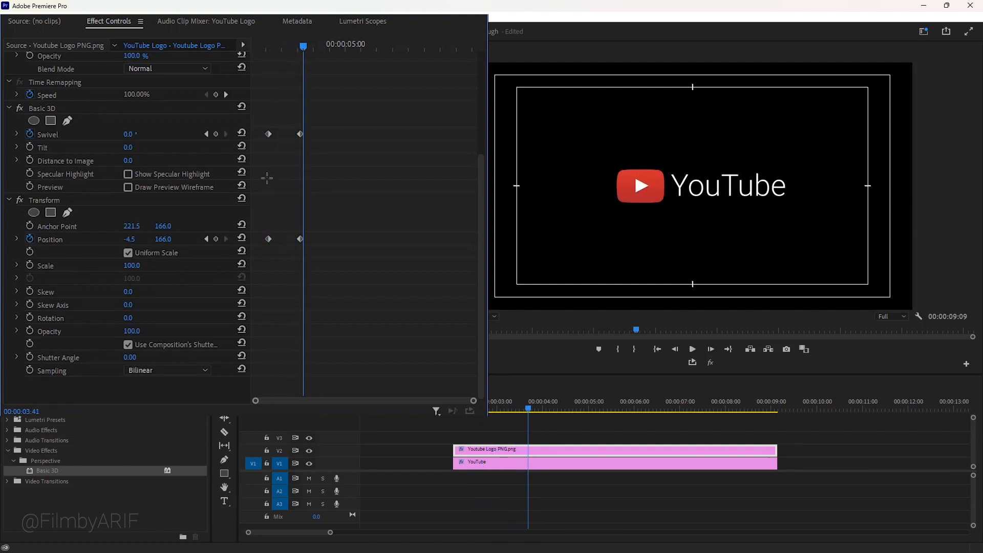
Step: Apply Ease In / Ease Out to the logo's starting and ending keyframes
right_click(269, 133)
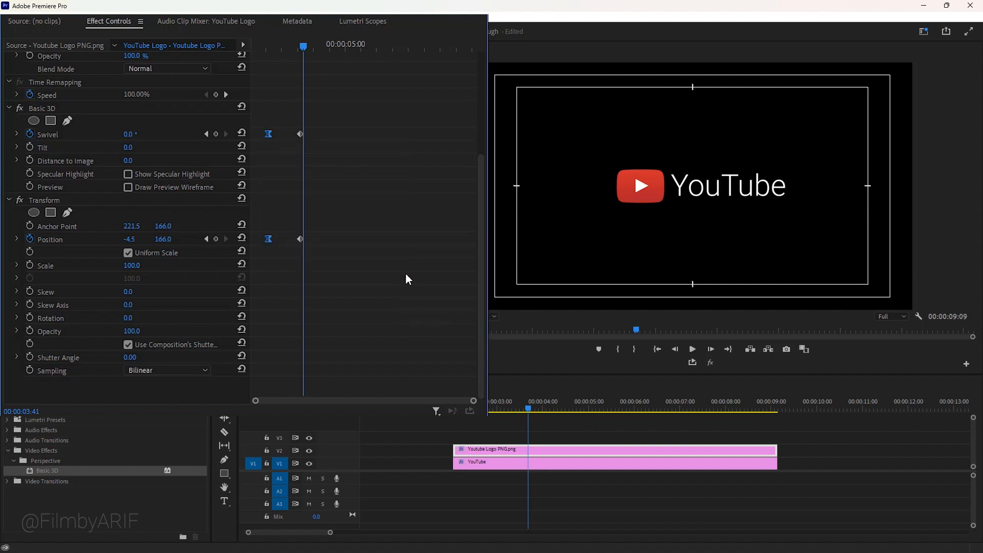
right_click(301, 134)
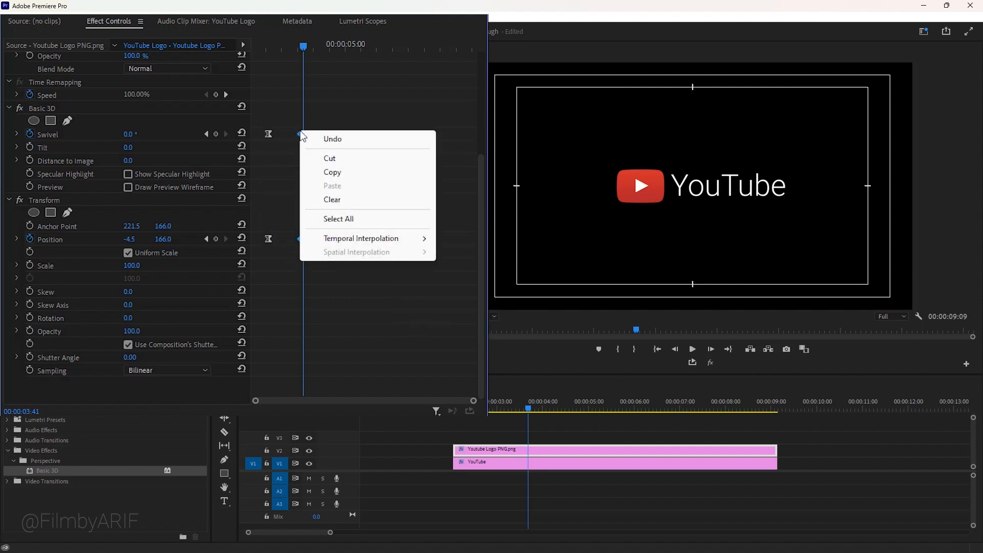
left_click(474, 318)
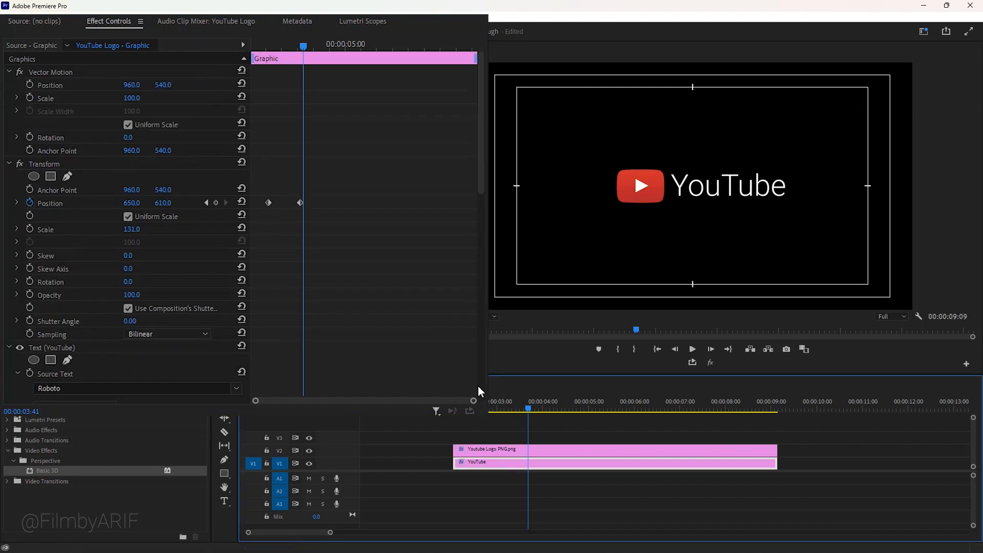
Step: Apply Crop to the YouTube text and keyframe Left from 44.6% to 0%
left_click_drag(303, 47, 268, 47)
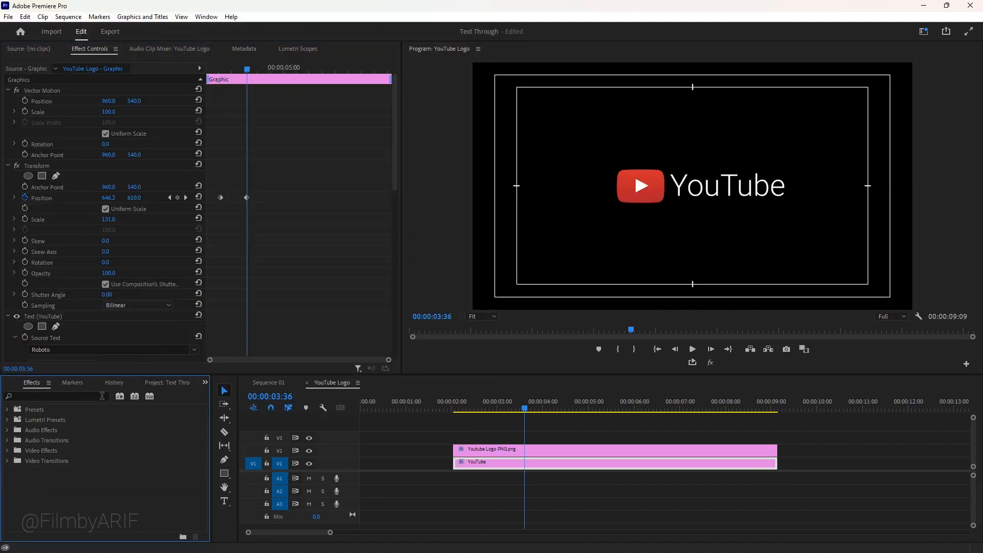
type("crop")
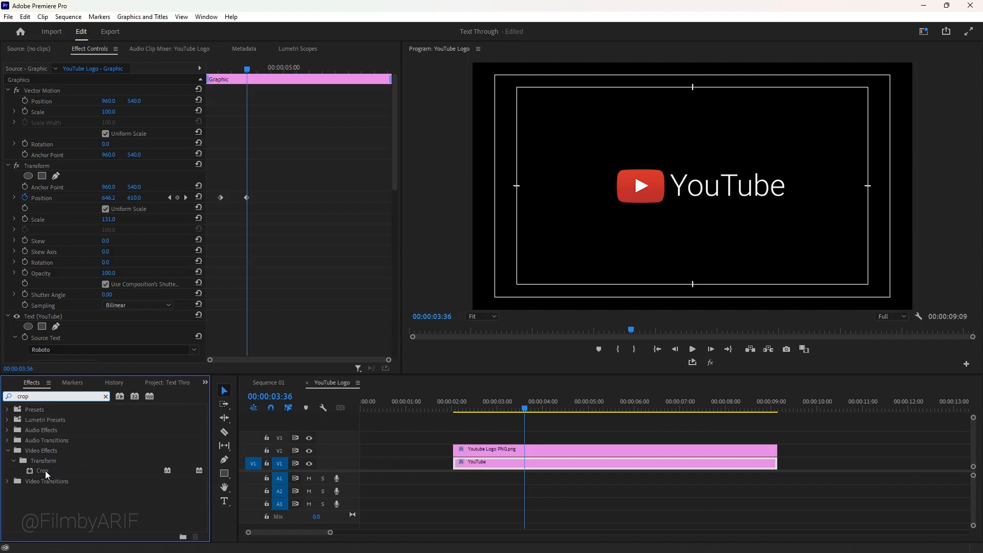
double_click(42, 471)
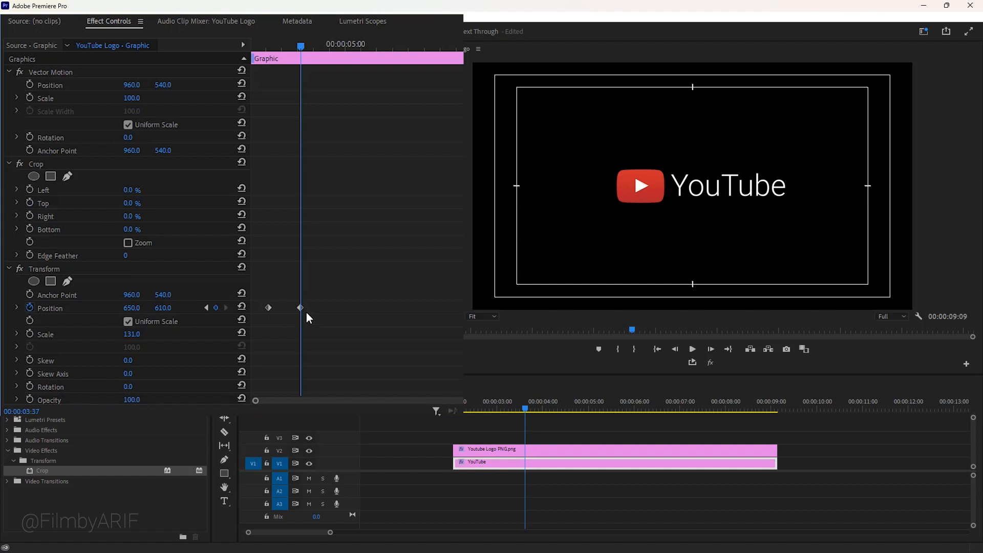
mouse_move(30, 193)
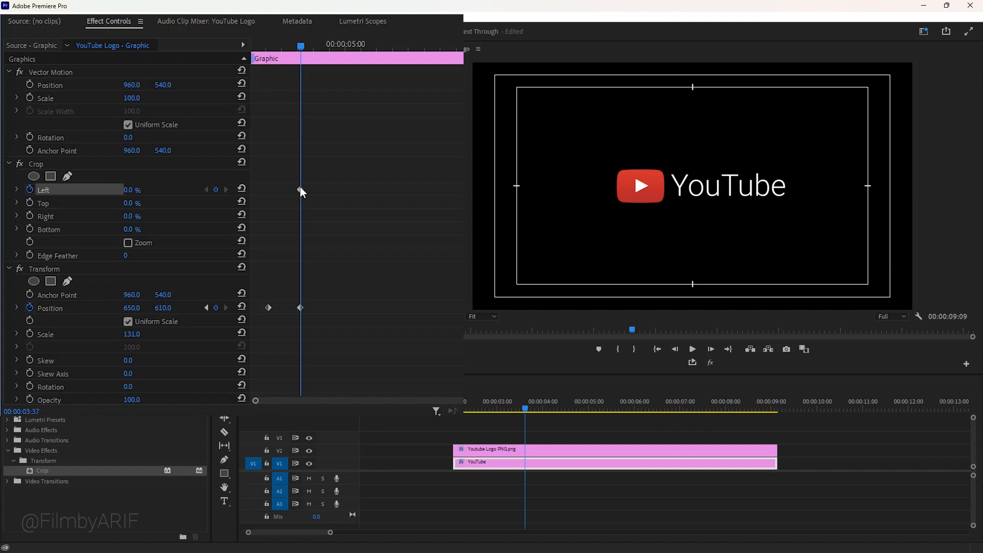
left_click(36, 163)
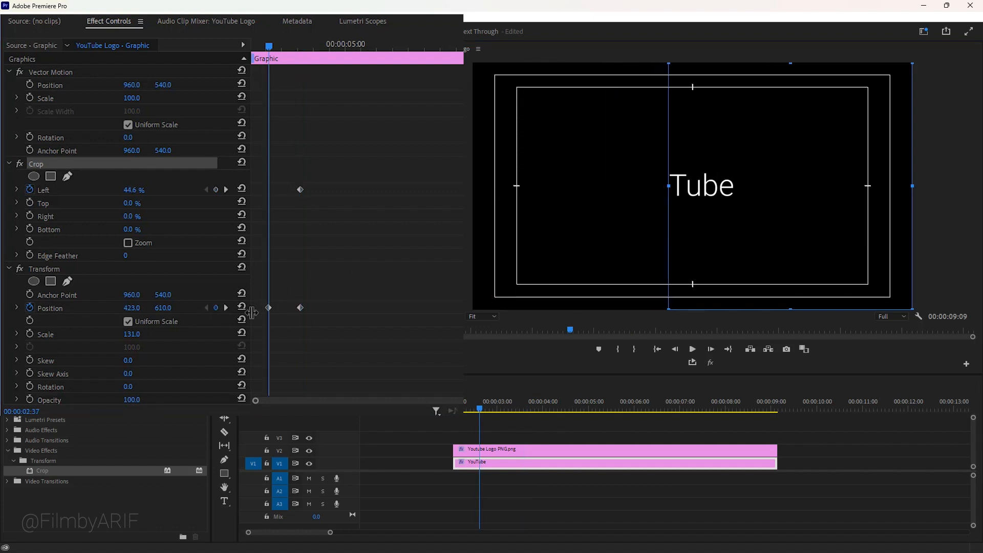
mouse_move(277, 198)
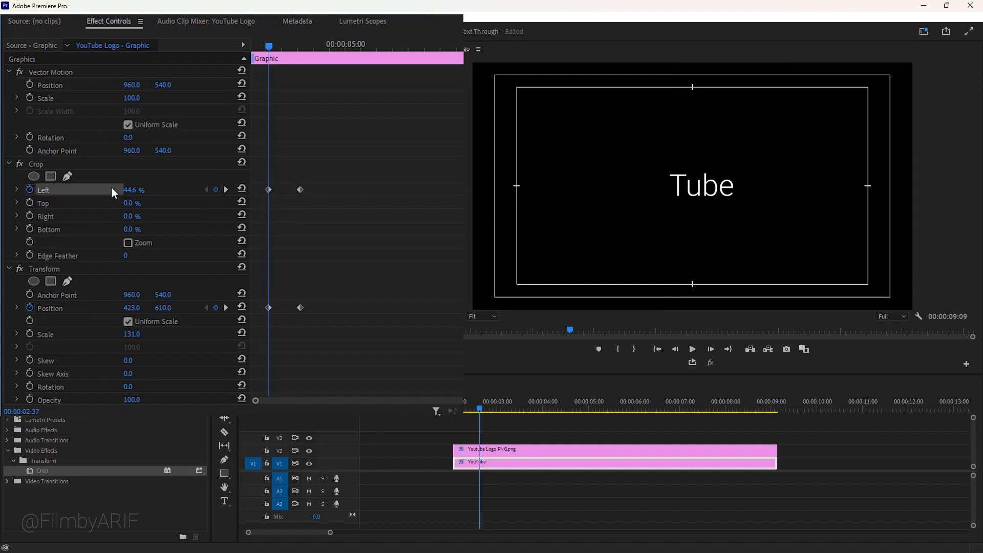
left_click(36, 164)
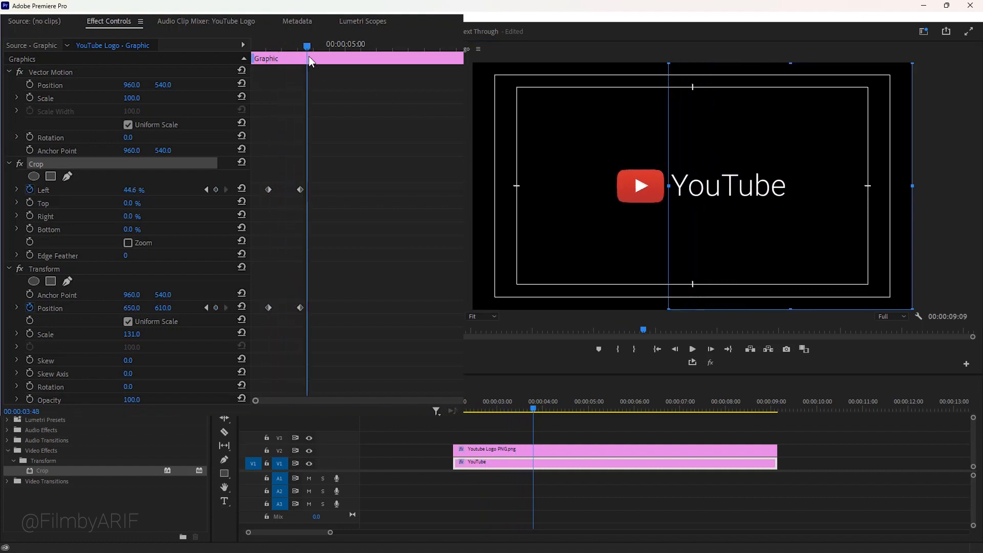
Step: Set the crop's Edge Feather to 10
left_click(140, 255)
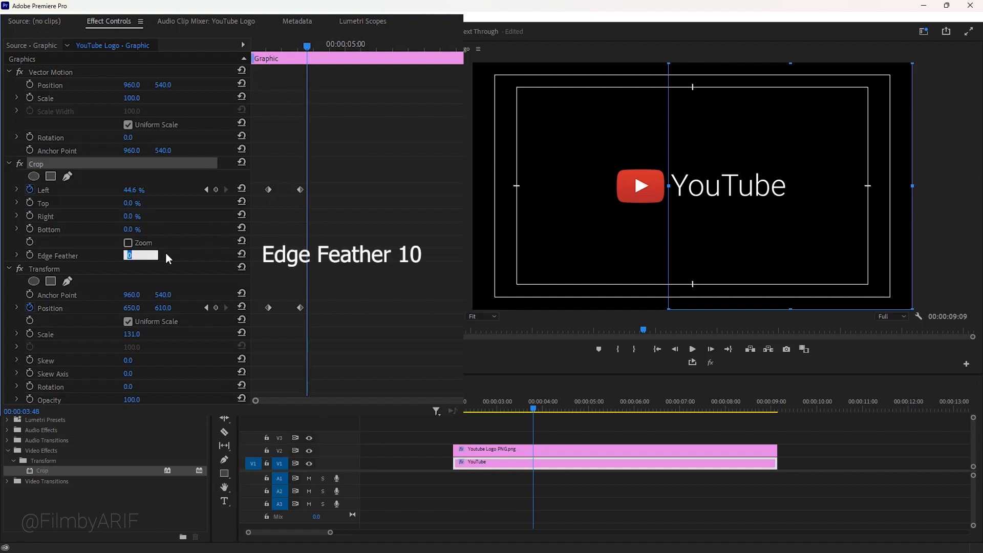
type("10")
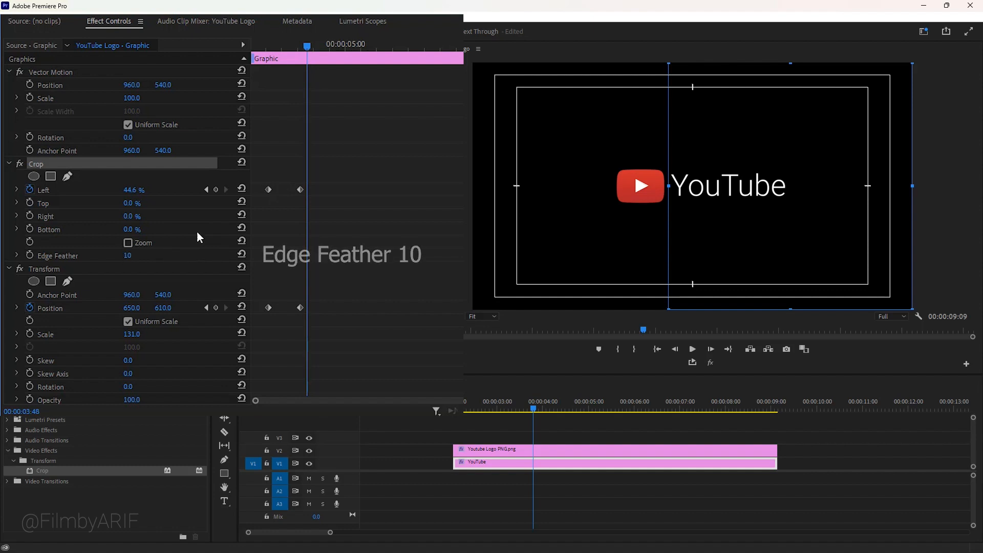
right_click(215, 189)
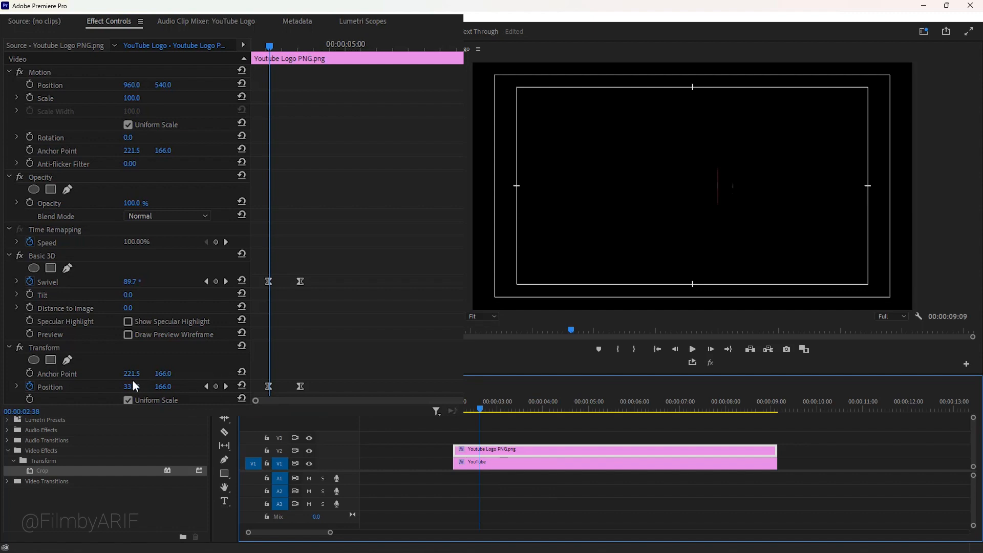
Step: Scroll the logo clip's Effect Controls to review its Basic 3D and Transform keyframes
scroll("down", 3)
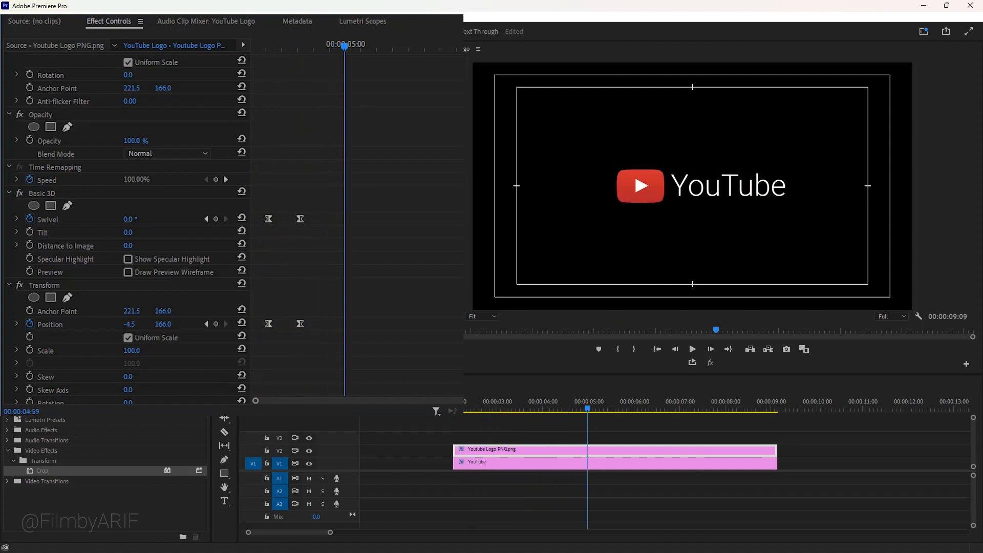
Step: Add reversed swivel and position keyframes near 6 s, then select the YouTube text clip
scroll("down", 3)
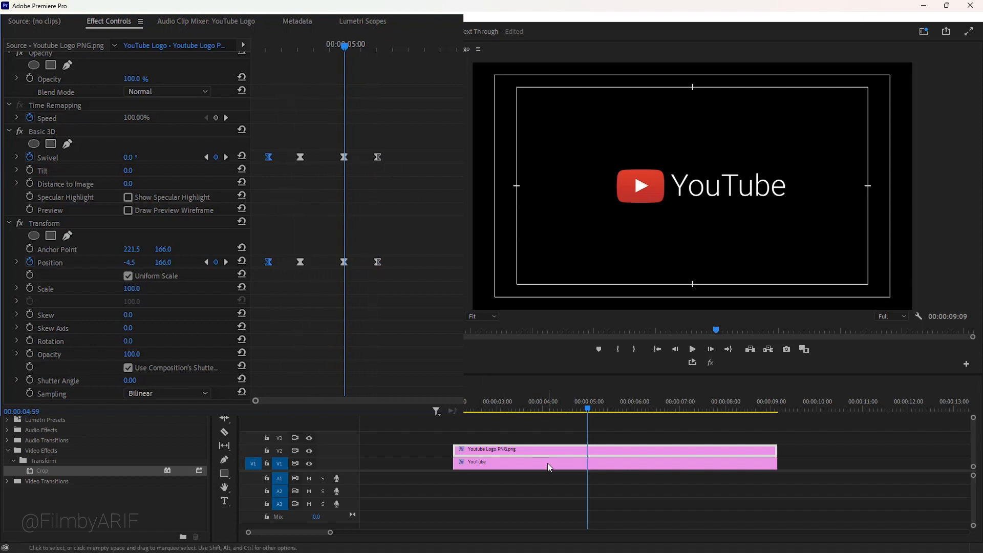
left_click(545, 462)
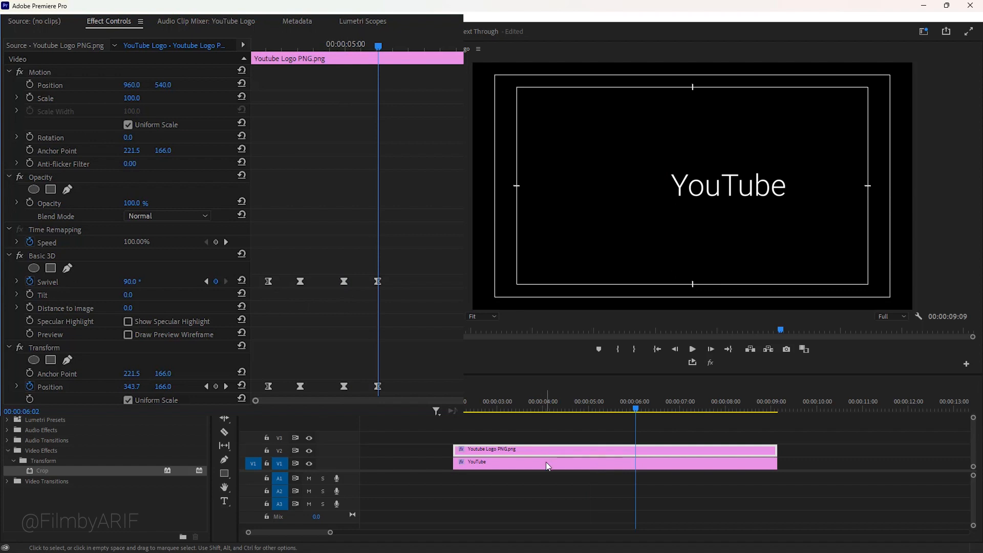
left_click(545, 462)
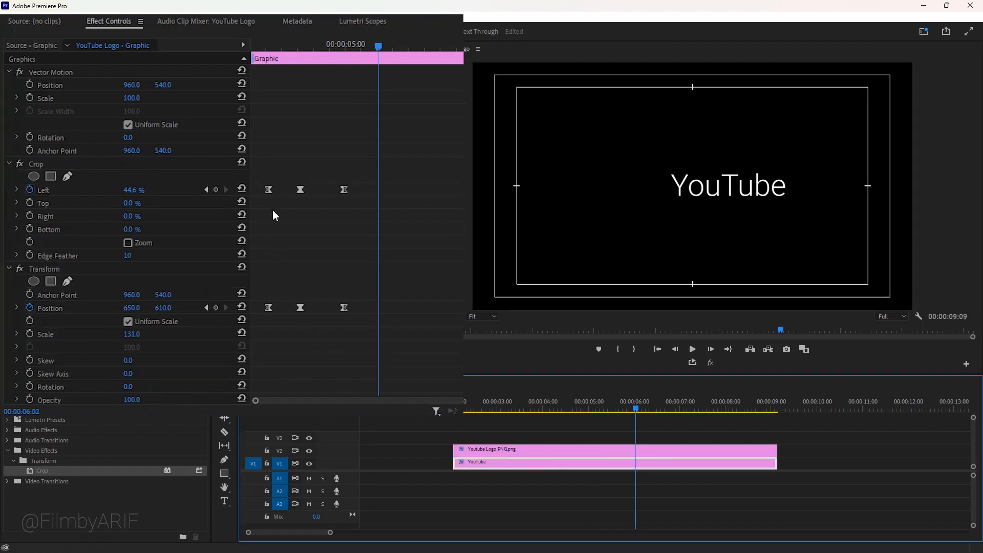